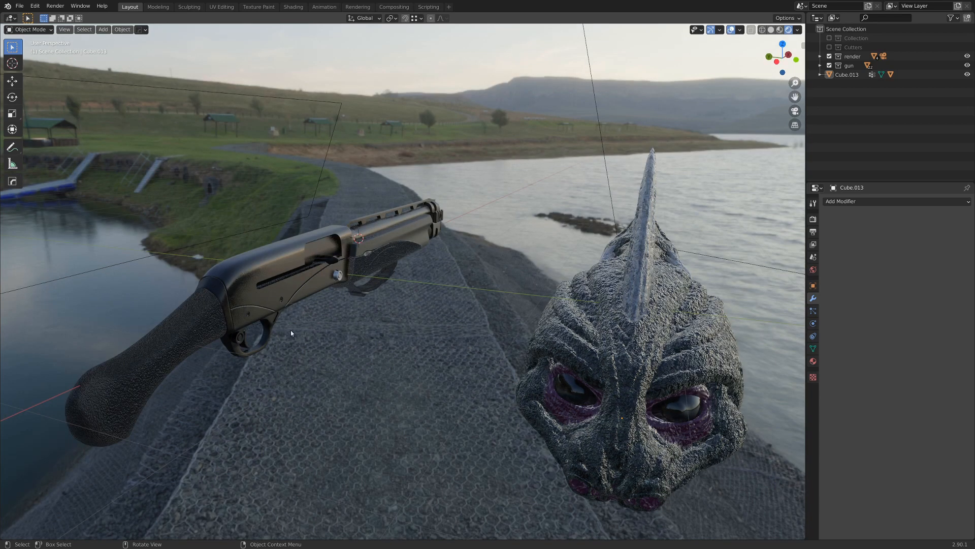
pyautogui.moveTo(542, 409)
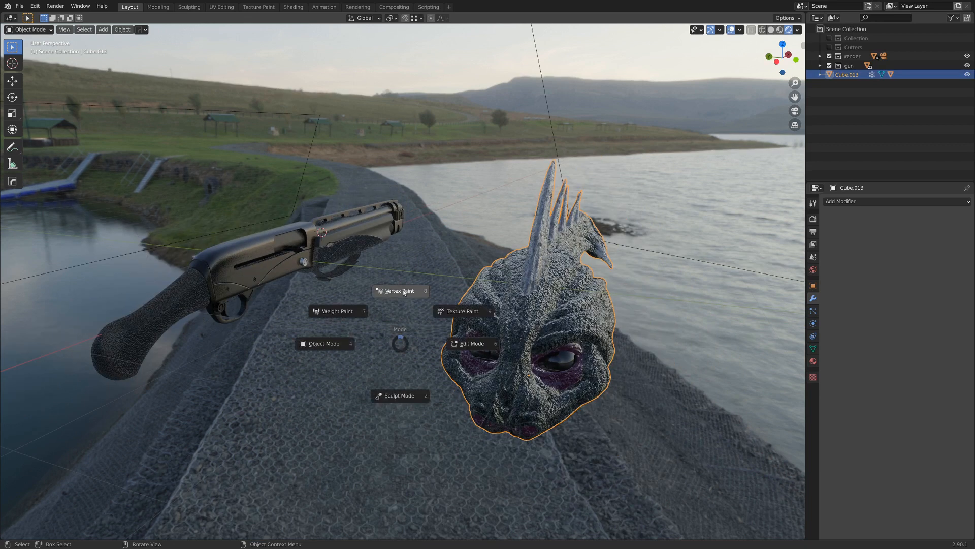
pyautogui.moveTo(398, 291)
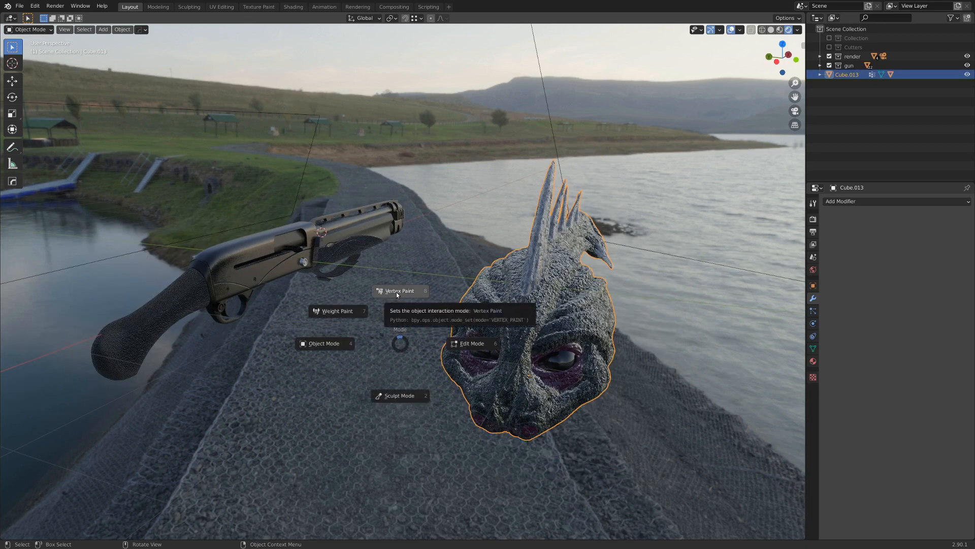
# Step: Switch the head into Vertex Paint and orbit around both models to show its colours
pyautogui.click(400, 291)
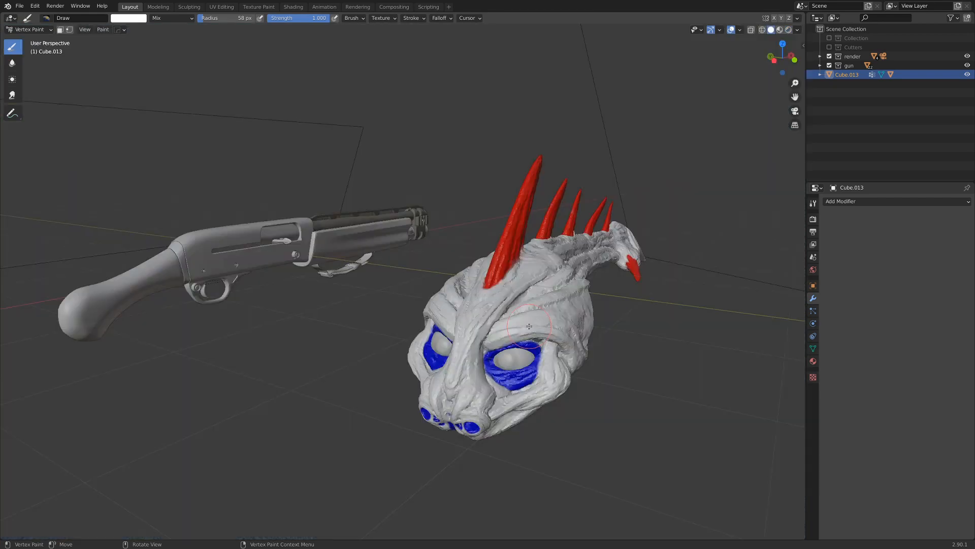
pyautogui.moveTo(529, 310); pyautogui.dragTo(498, 281)
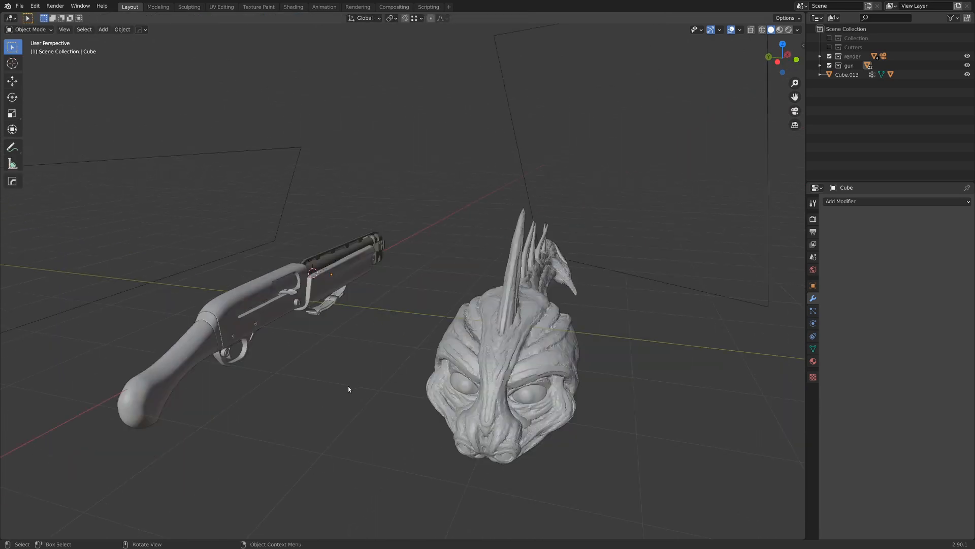
pyautogui.scroll(-3)
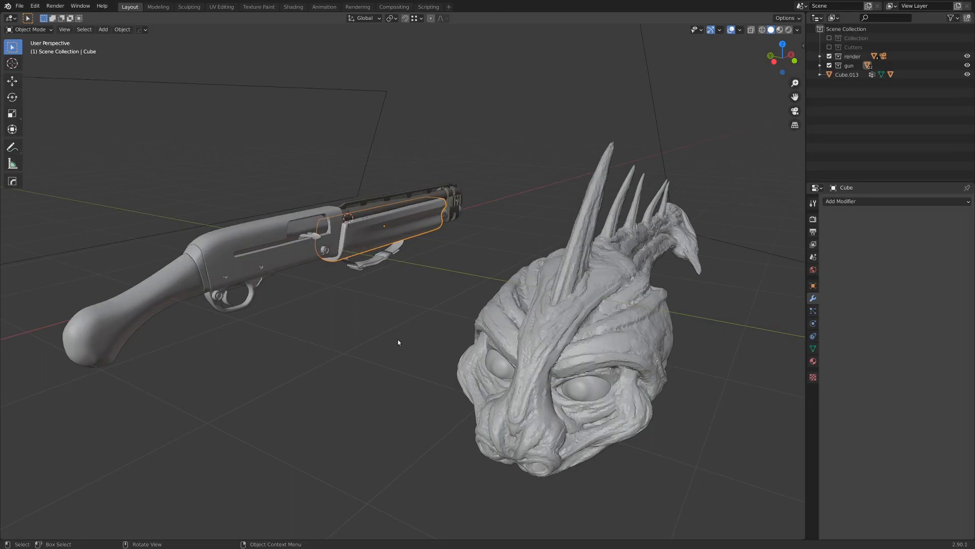
pyautogui.moveTo(484, 225)
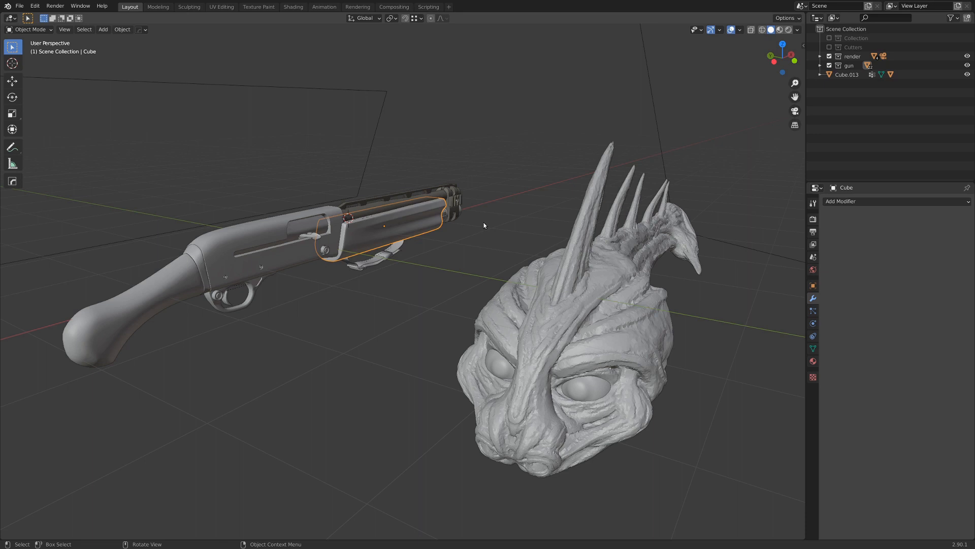
pyautogui.moveTo(478, 344)
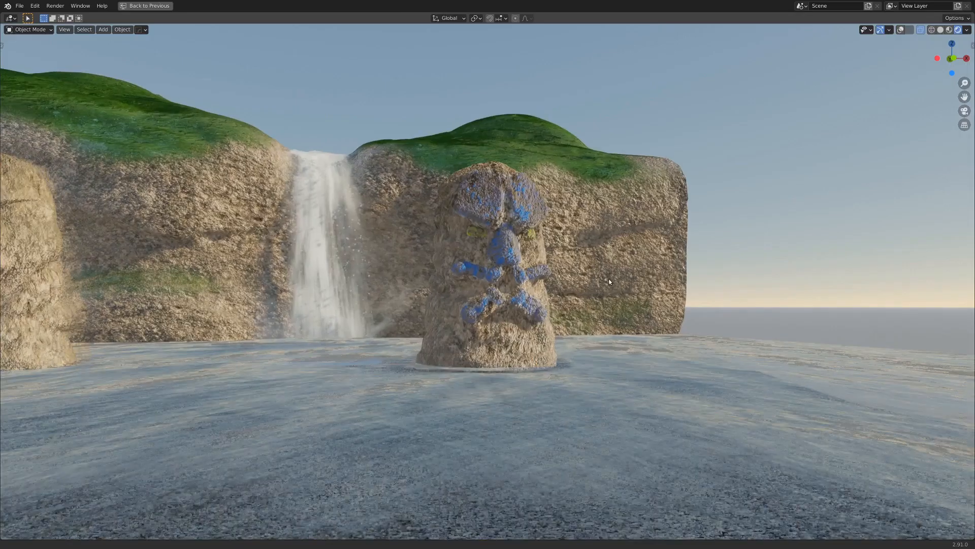
# Step: Go back to the previous layout to inspect the forend's painted lines
pyautogui.click(146, 6)
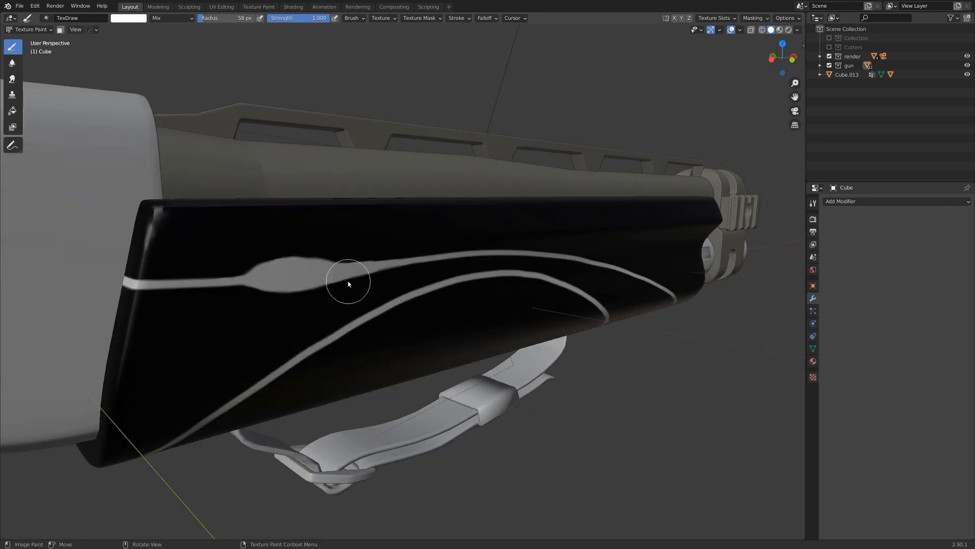
pyautogui.moveTo(305, 291)
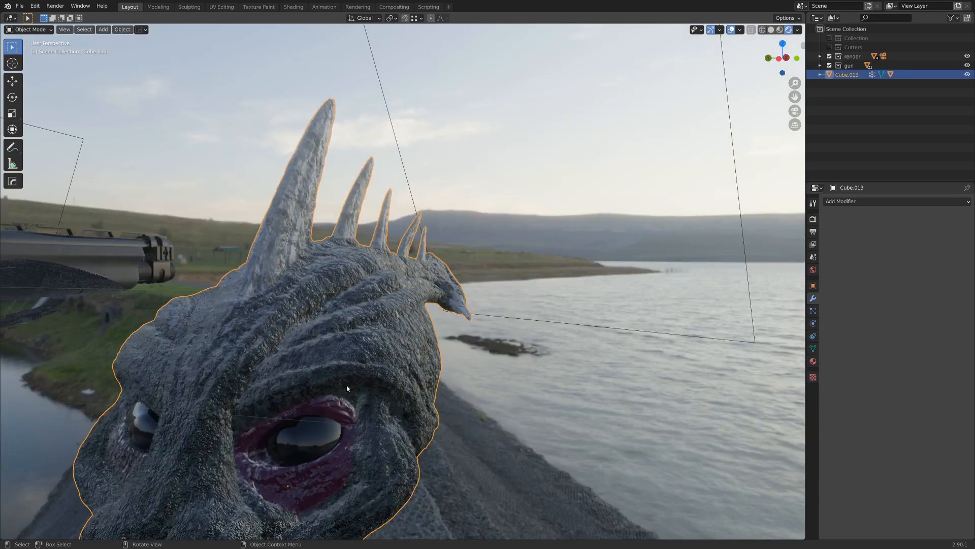
# Step: Enter Vertex Paint on the head and orbit close to its blue eye sockets
pyautogui.click(27, 30)
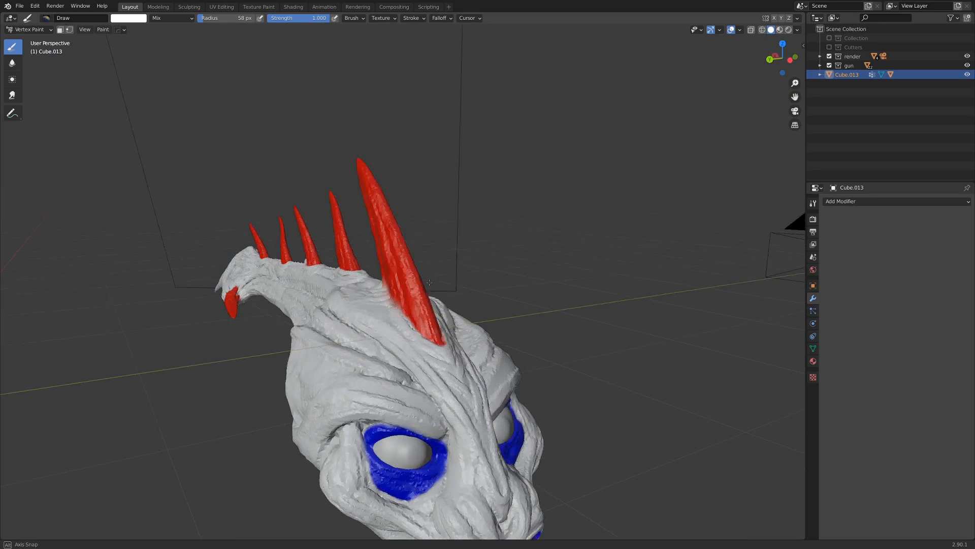
pyautogui.moveTo(429, 283); pyautogui.dragTo(282, 314)
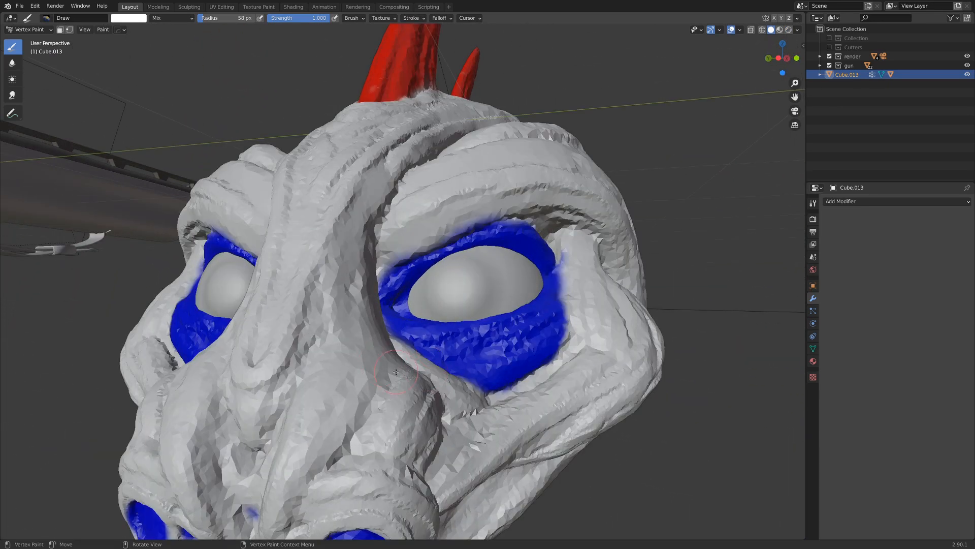
# Step: Return to solid-shaded Object Mode and turn the view toward the gun's forend
pyautogui.click(789, 29)
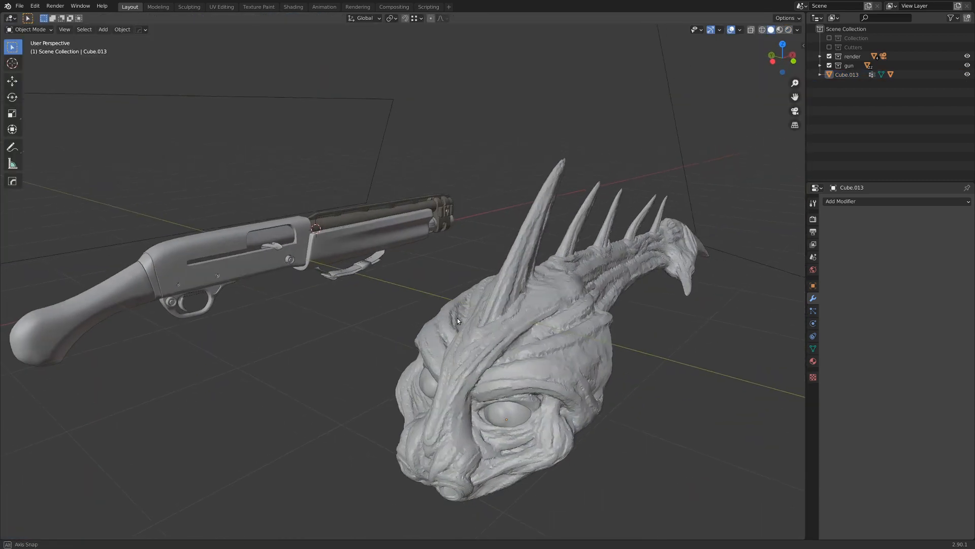
pyautogui.moveTo(457, 320); pyautogui.dragTo(498, 302)
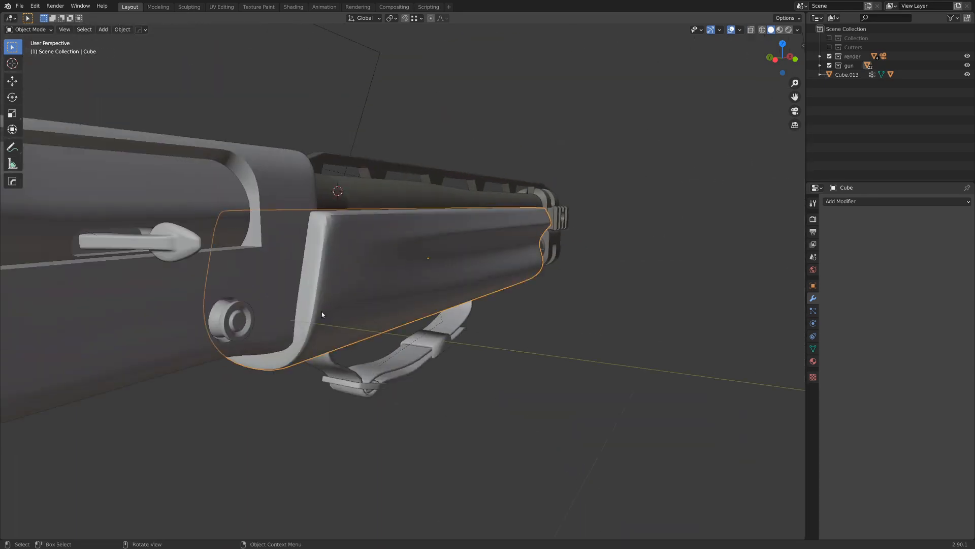
pyautogui.click(29, 30)
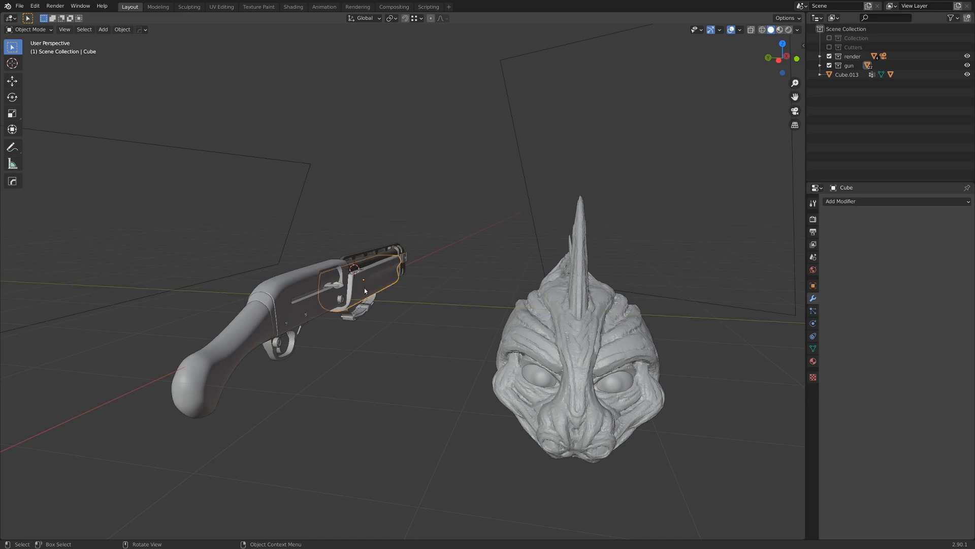
pyautogui.moveTo(583, 333)
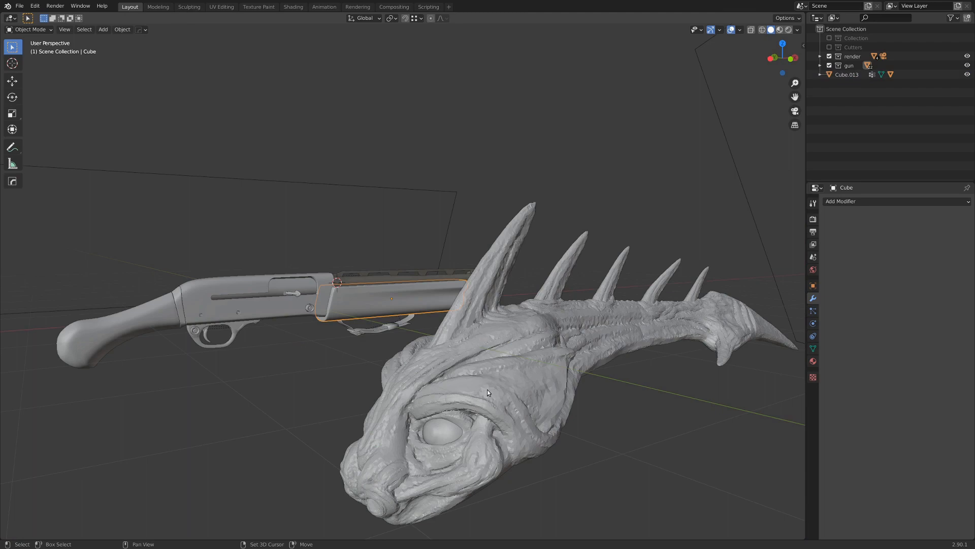
# Step: Enter Edit Mode on the head to reveal its dense mesh, then leave it again
pyautogui.press('Tab')
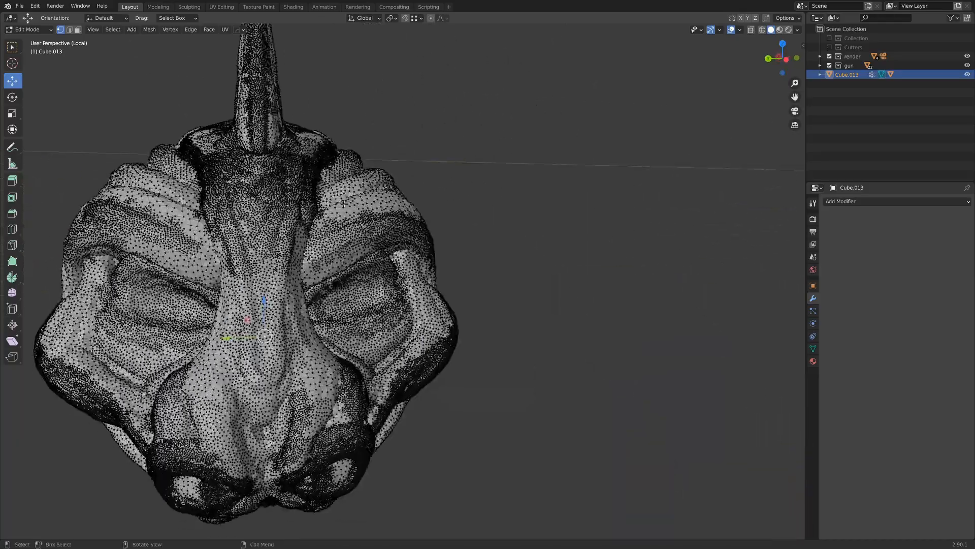
pyautogui.scroll(3)
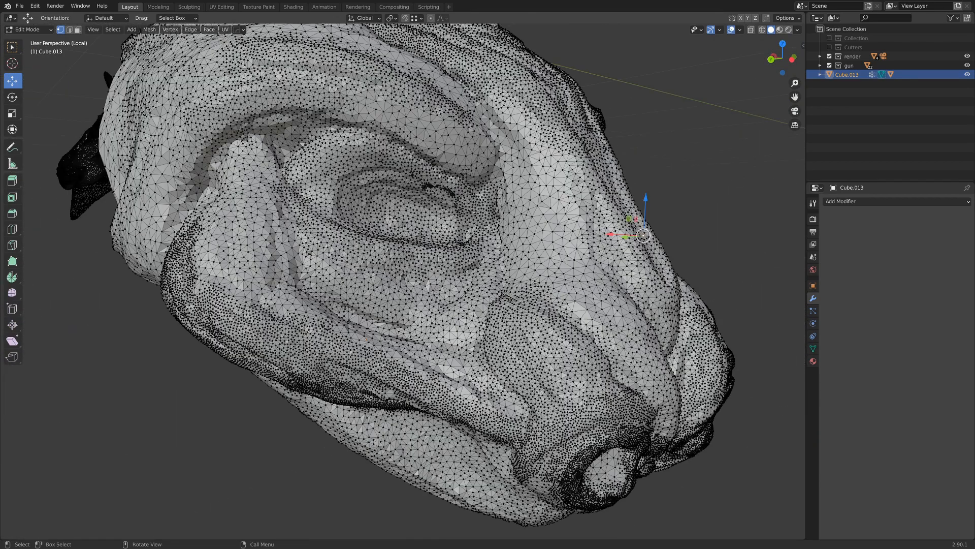
pyautogui.moveTo(515, 193)
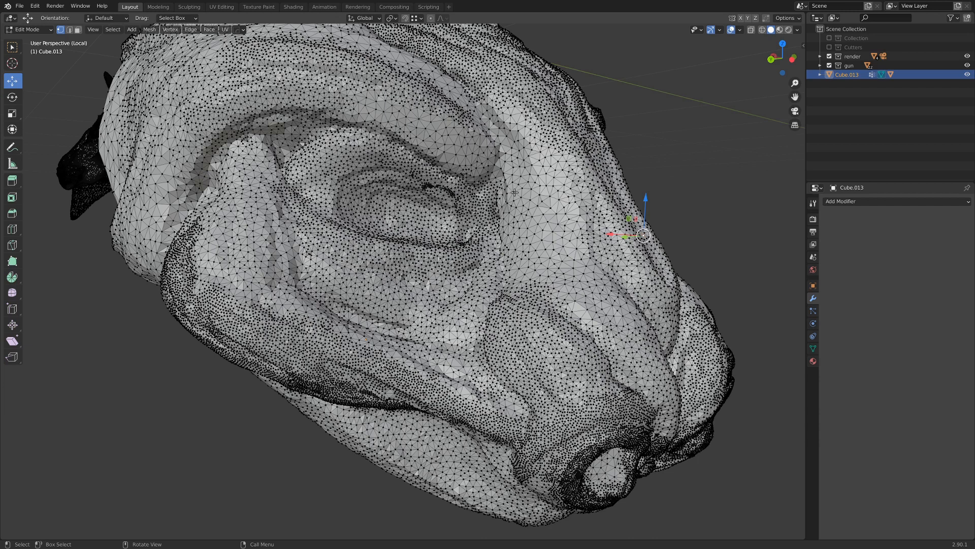
pyautogui.moveTo(543, 236)
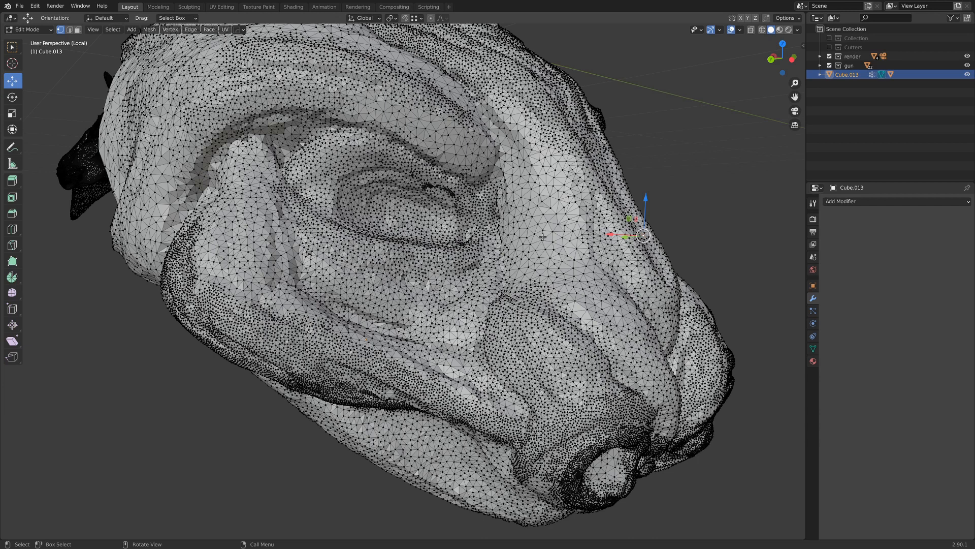
pyautogui.press('Tab')
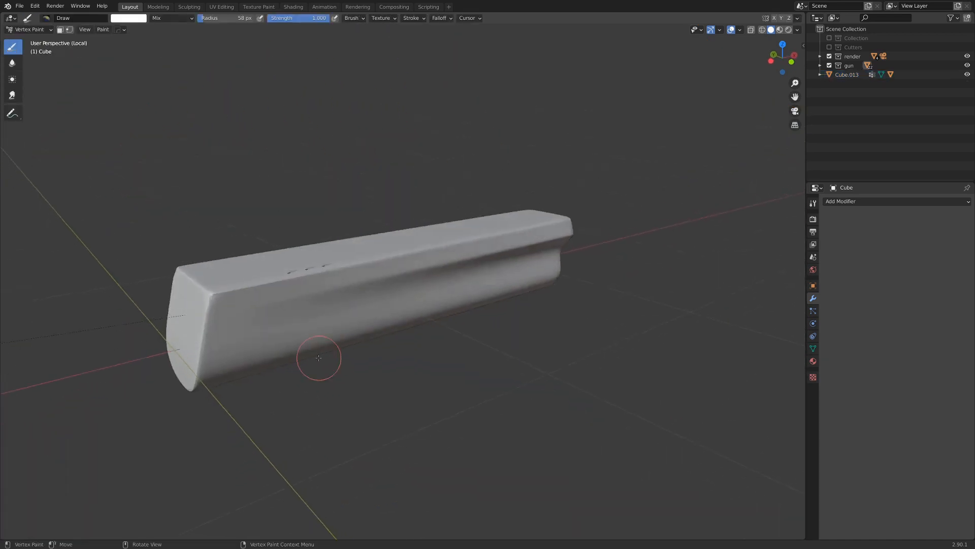
# Step: Invert the forend's vertex colours to black and paint a white stroke across it
pyautogui.click(103, 29)
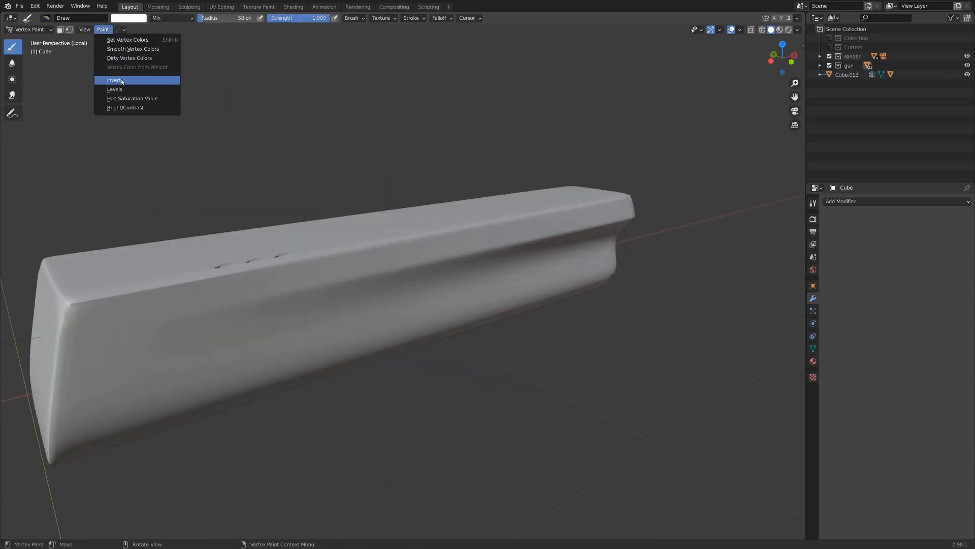
pyautogui.click(114, 79)
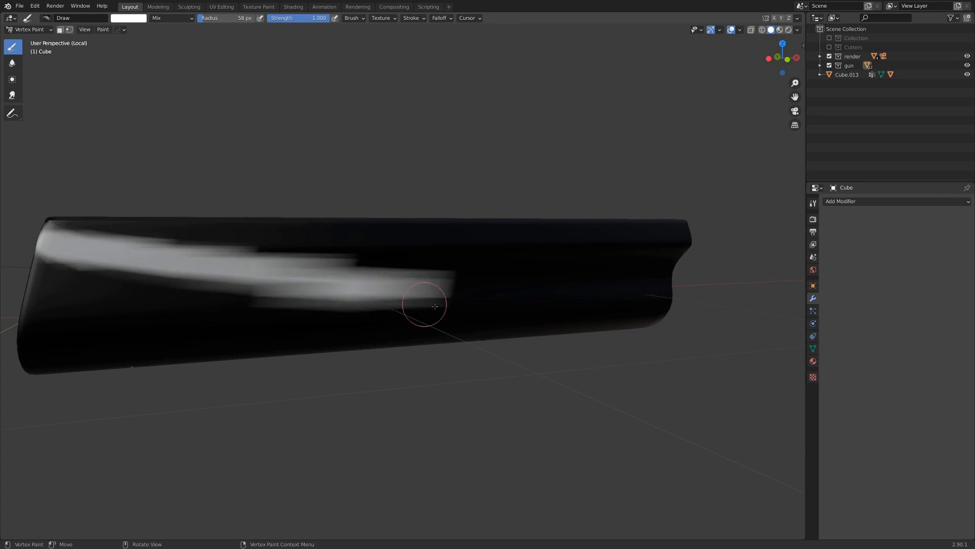
pyautogui.moveTo(436, 308); pyautogui.dragTo(542, 209)
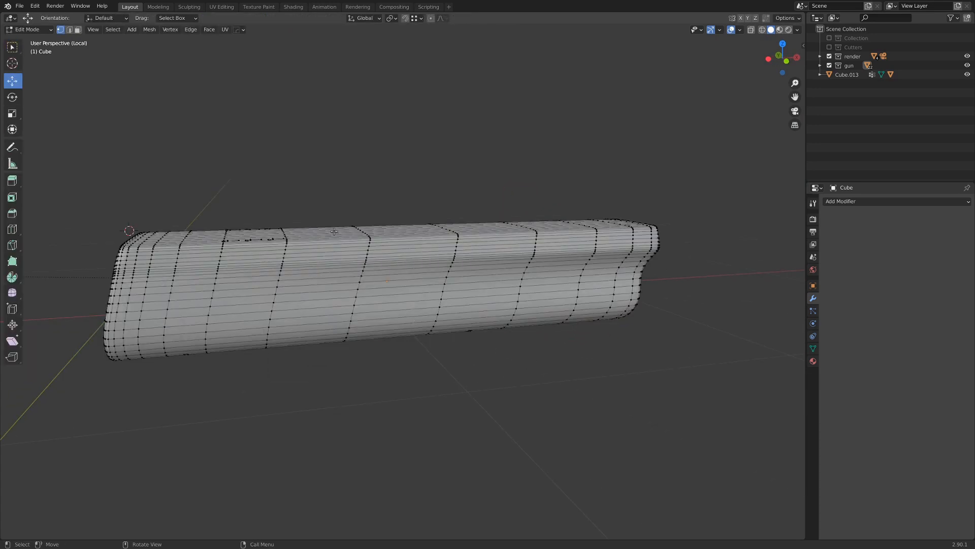
# Step: Leave the isolated forend, orbit around the scene and return to Object Mode
pyautogui.press('Tab')
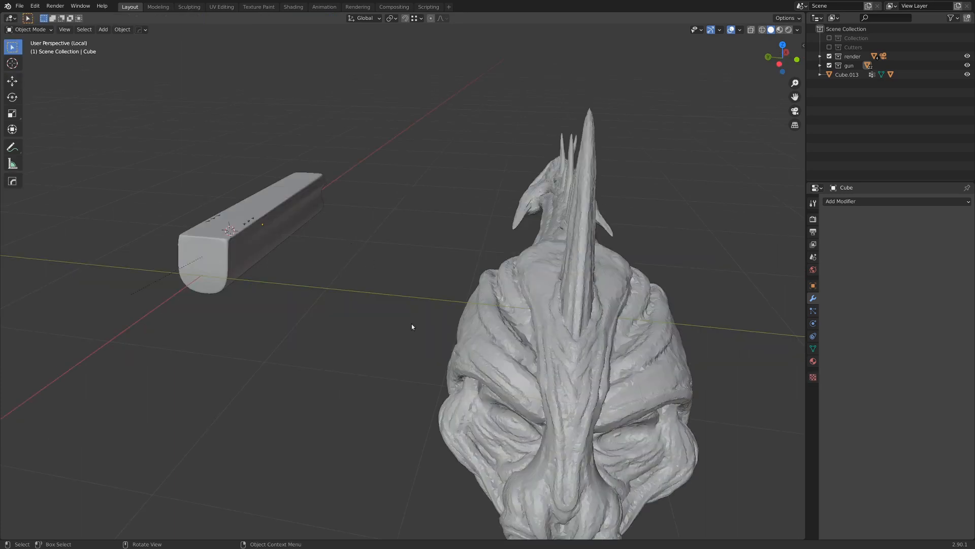
pyautogui.moveTo(411, 326); pyautogui.dragTo(311, 218)
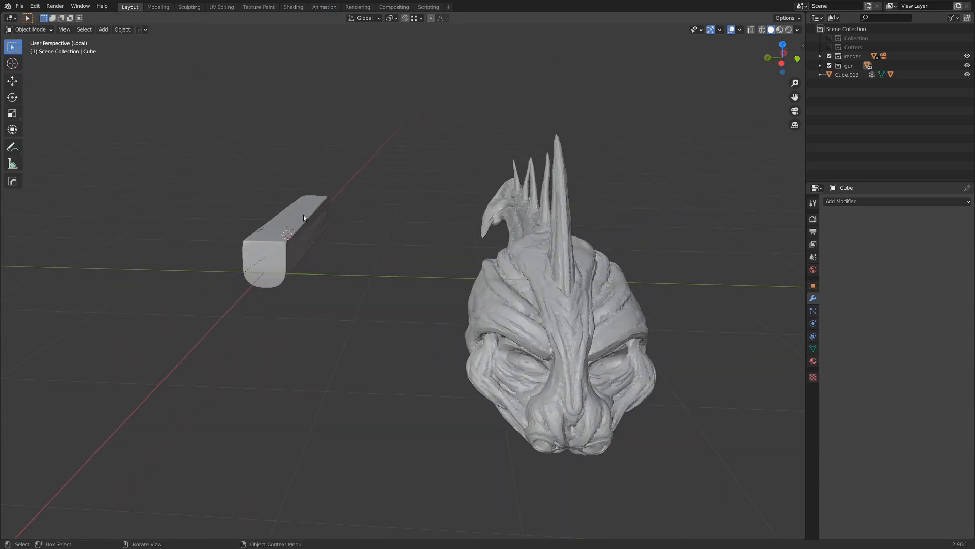
pyautogui.press('Tab')
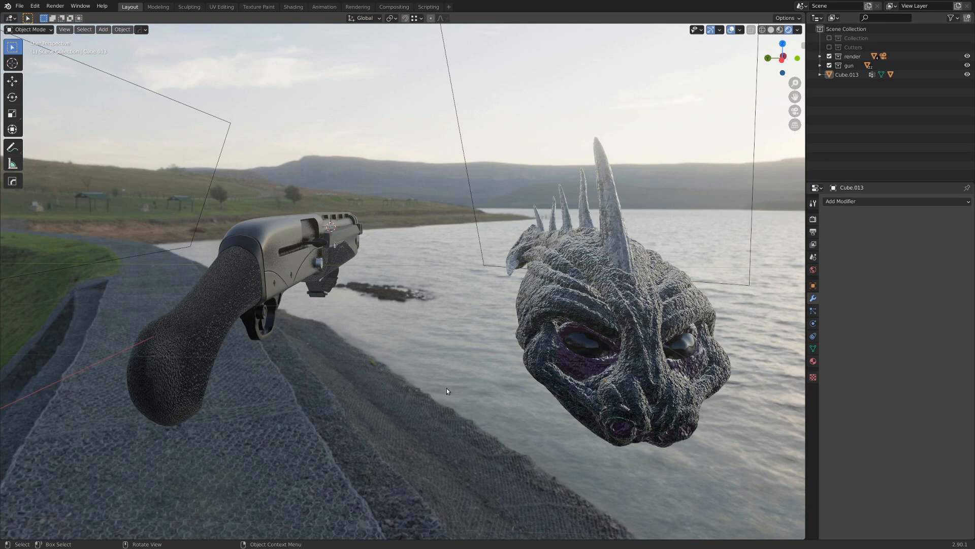
pyautogui.moveTo(451, 384)
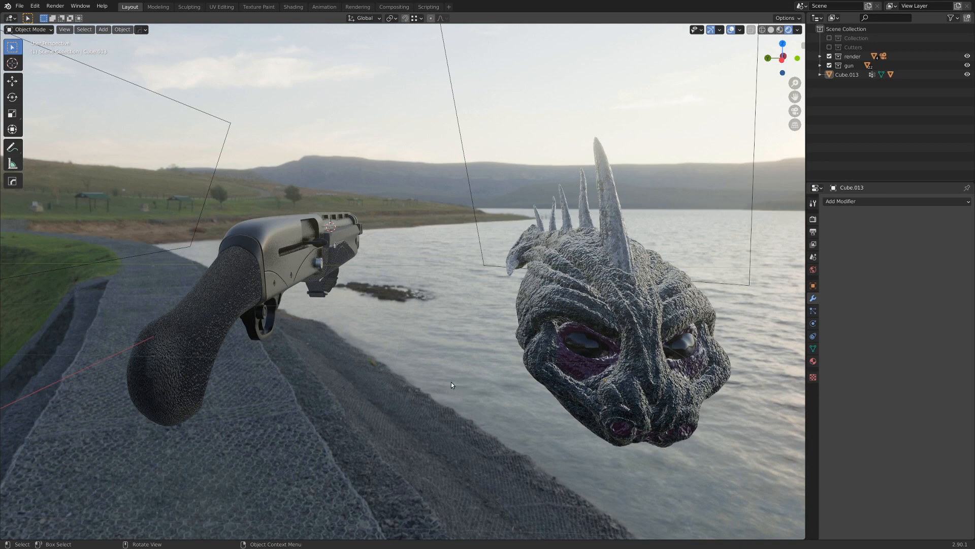